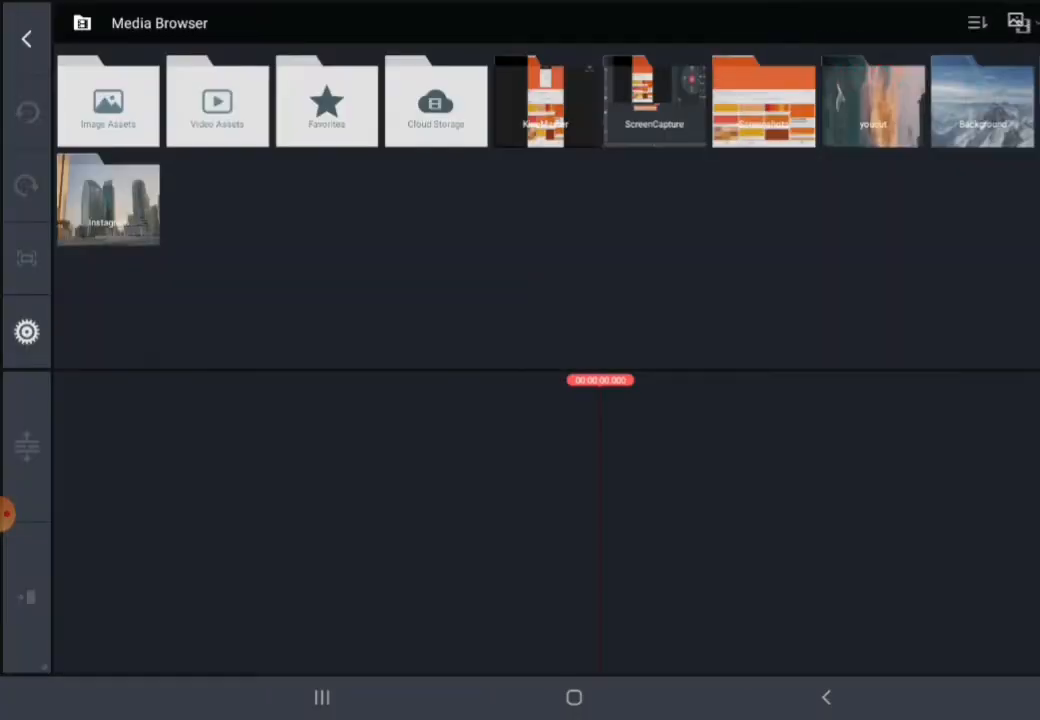
Add the orange colour screenshot from the Screenshots folder to the timeline.
left_click(654, 100)
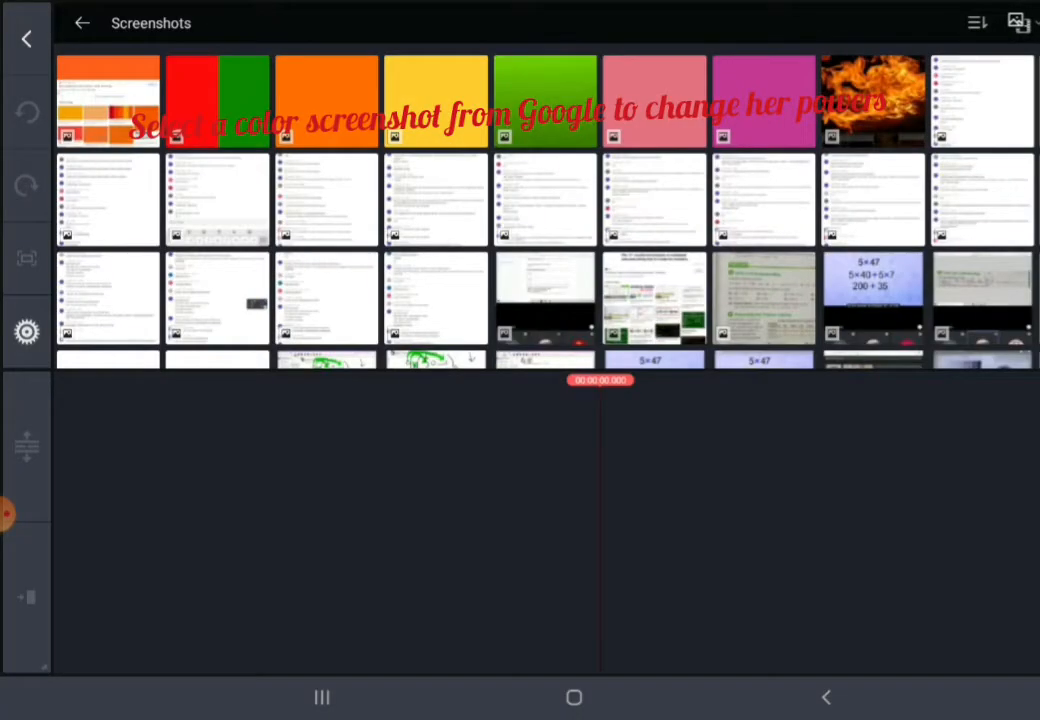
left_click(108, 100)
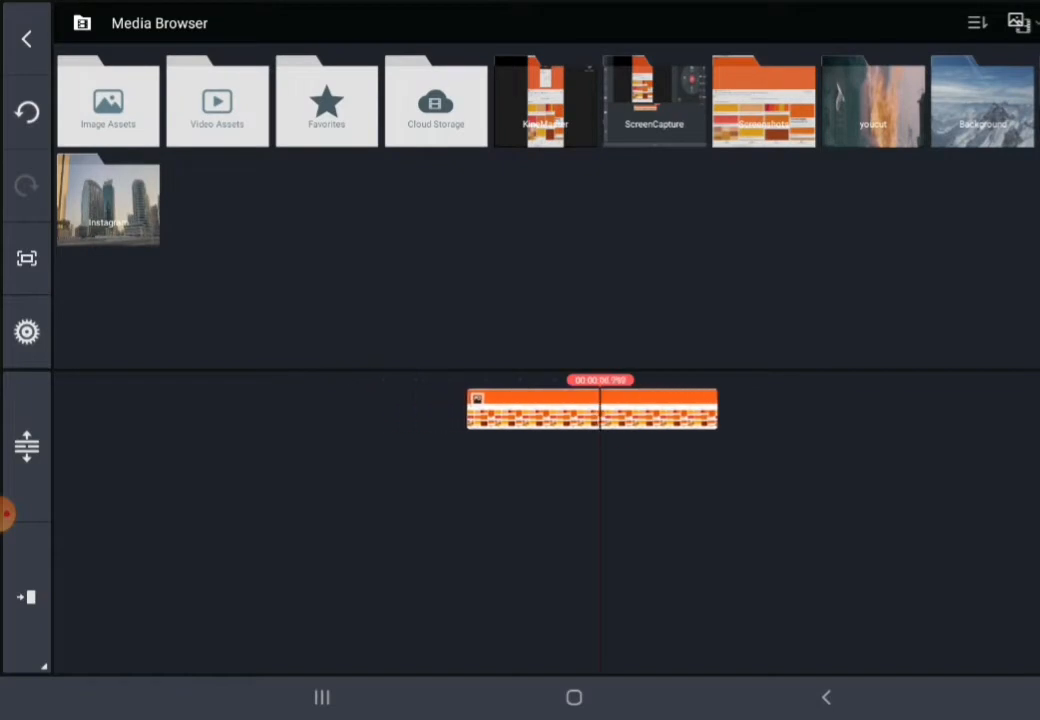
Return to the editor and scrub to confirm the orange layer spans the video clip.
left_click(654, 100)
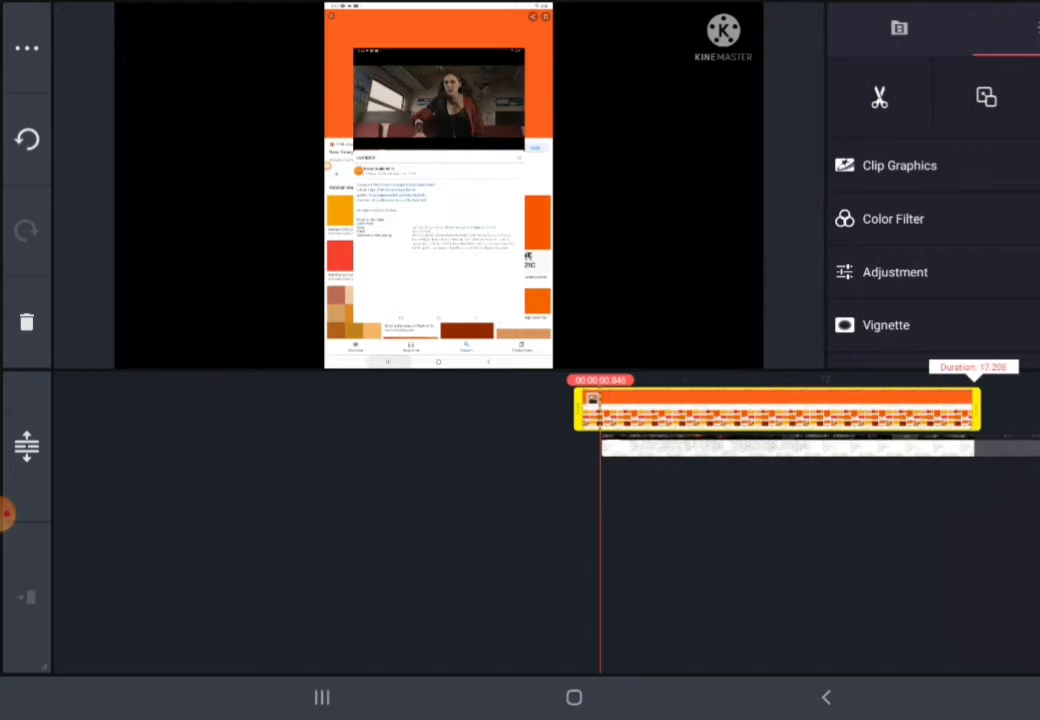
left_click_drag(775, 410, 340, 410)
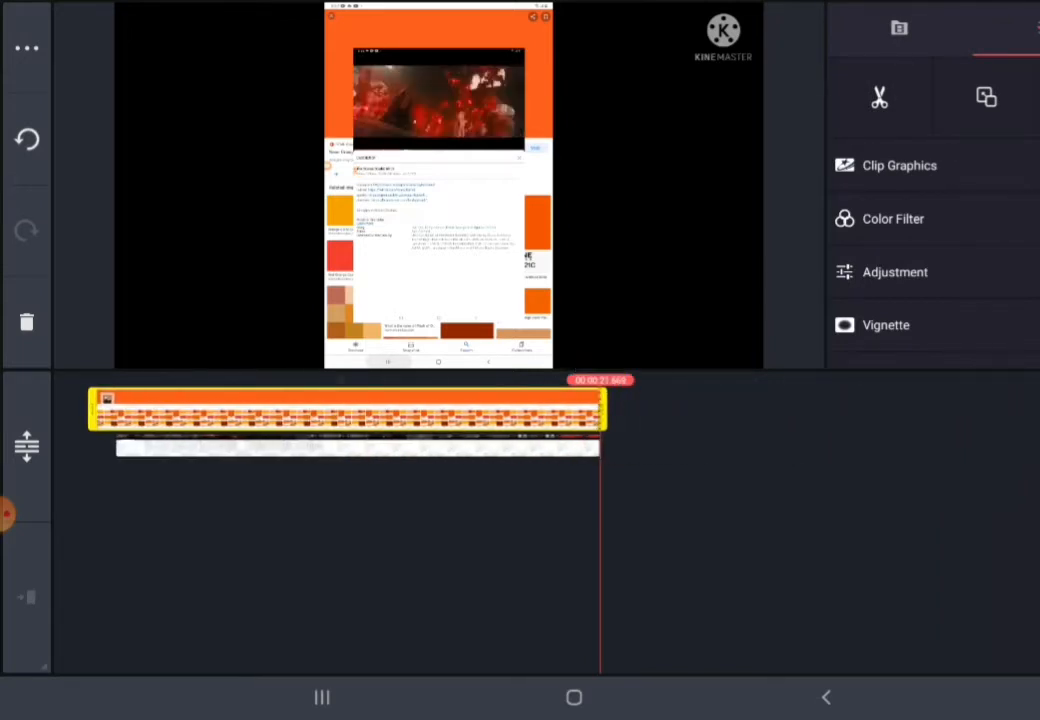
left_click_drag(350, 410, 800, 410)
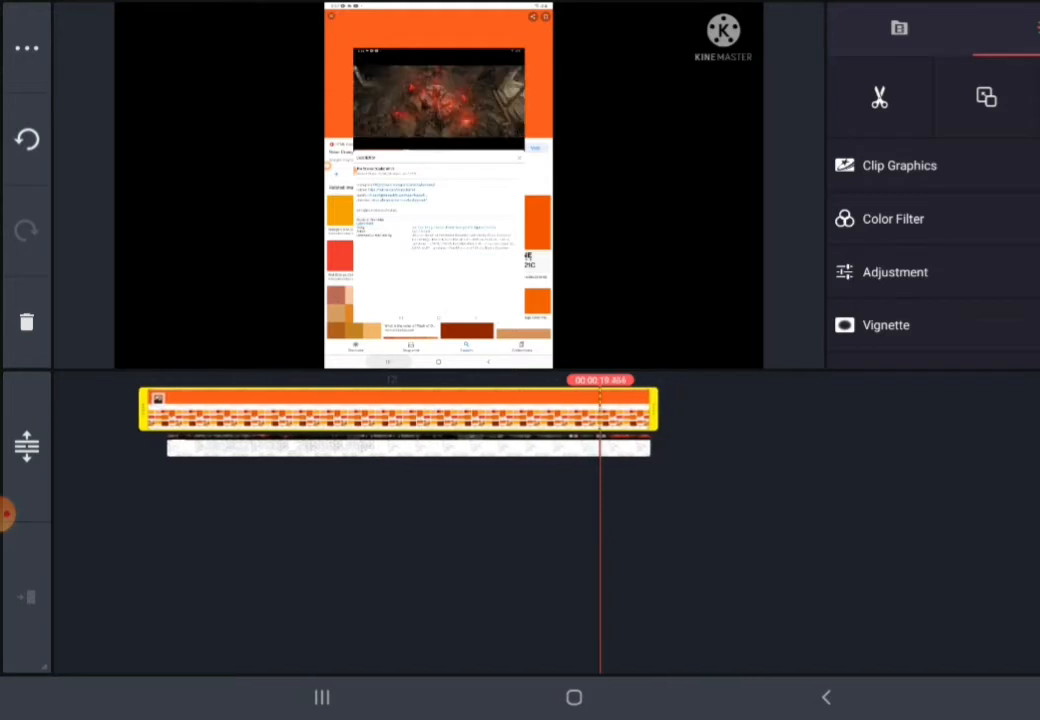
Apply a Chroma Key with orange key colour #FF6F00 to the Scarlet Witch video layer.
left_click(400, 447)
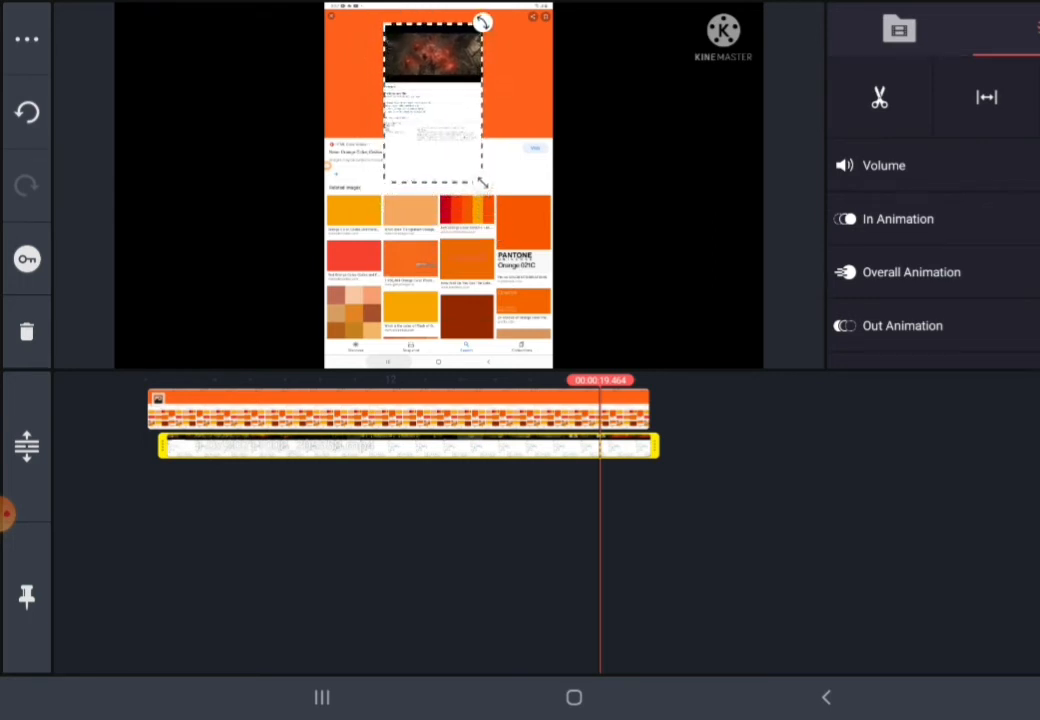
scroll("down", 3)
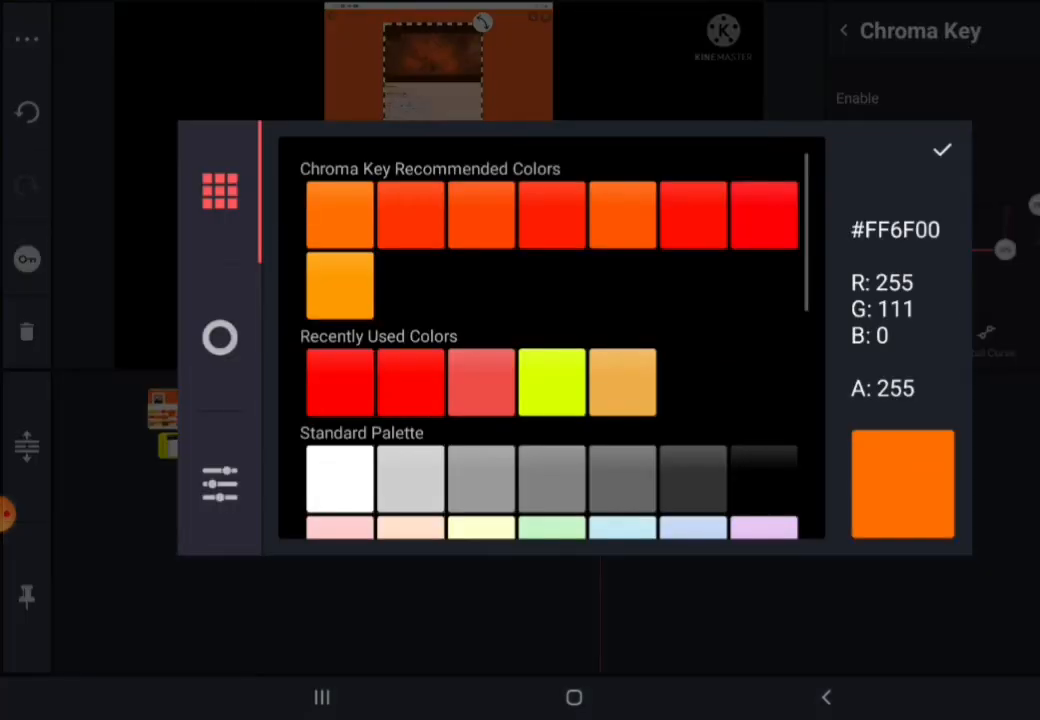
left_click(941, 150)
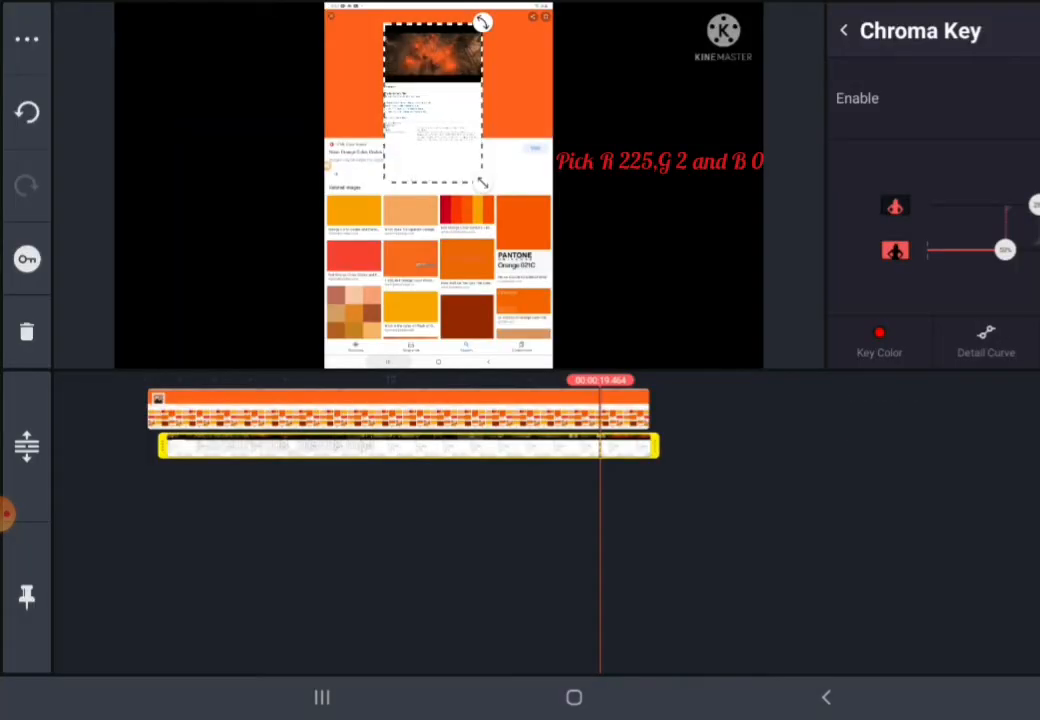
Leave Chroma Key, start preview playback, and dismiss the fullscreen tip.
left_click(843, 30)
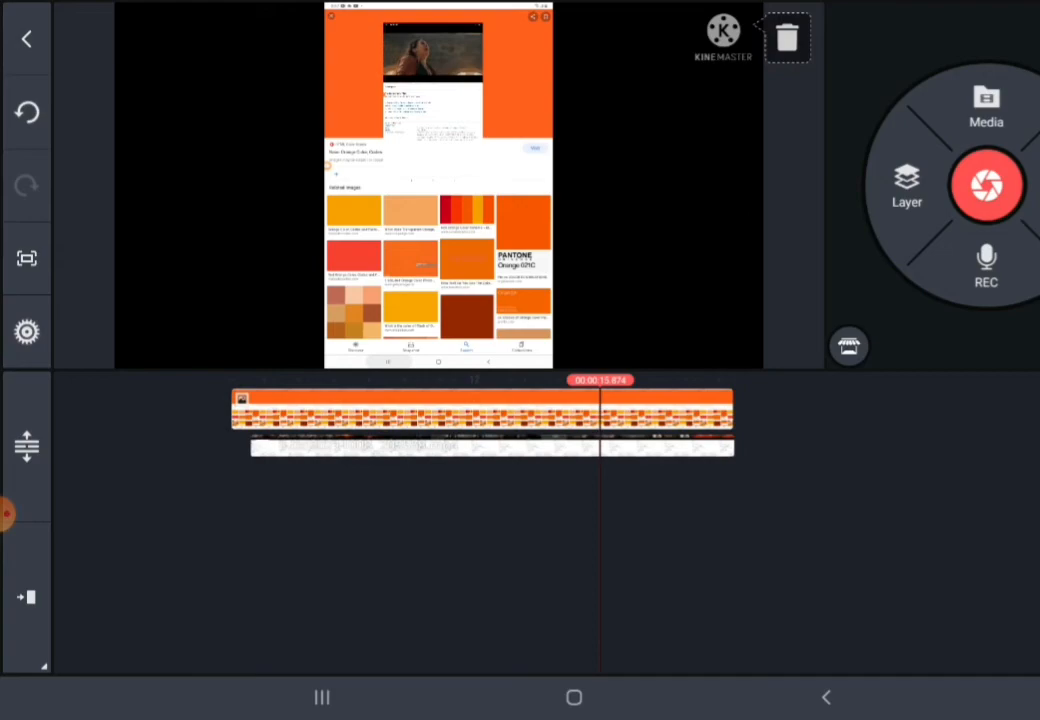
left_click(986, 186)
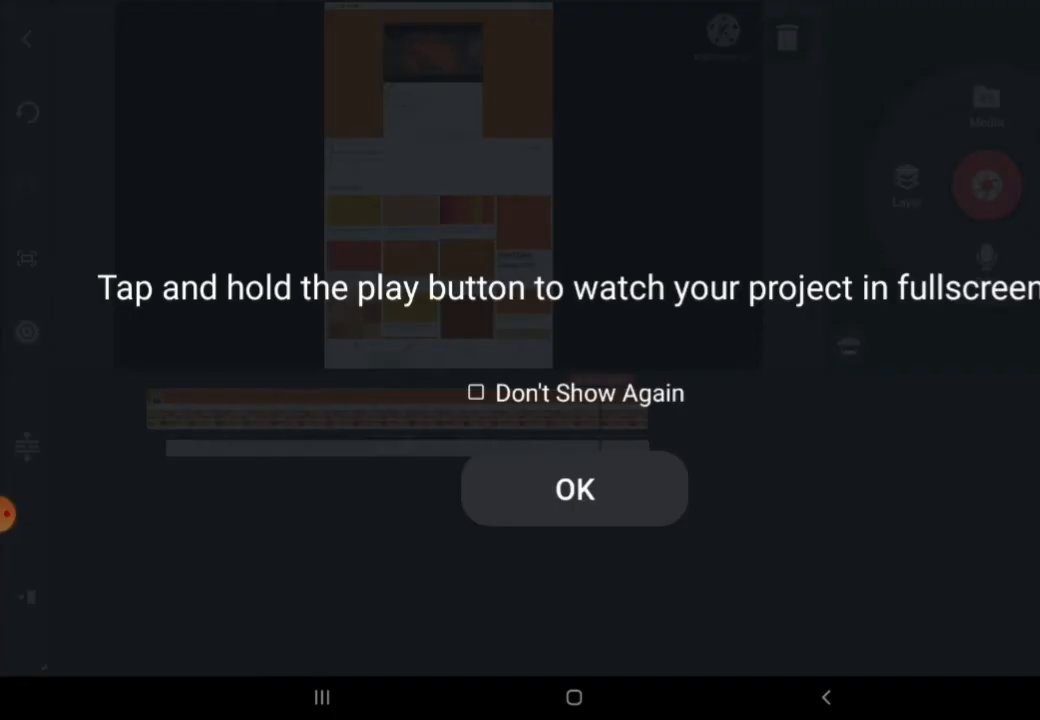
left_click(574, 489)
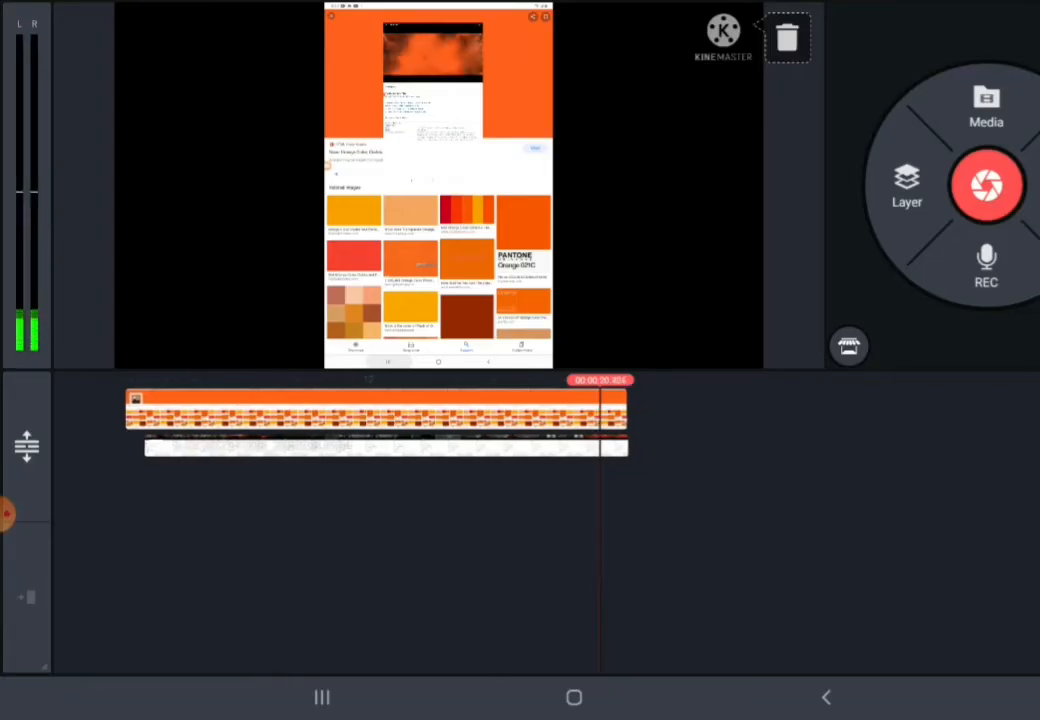